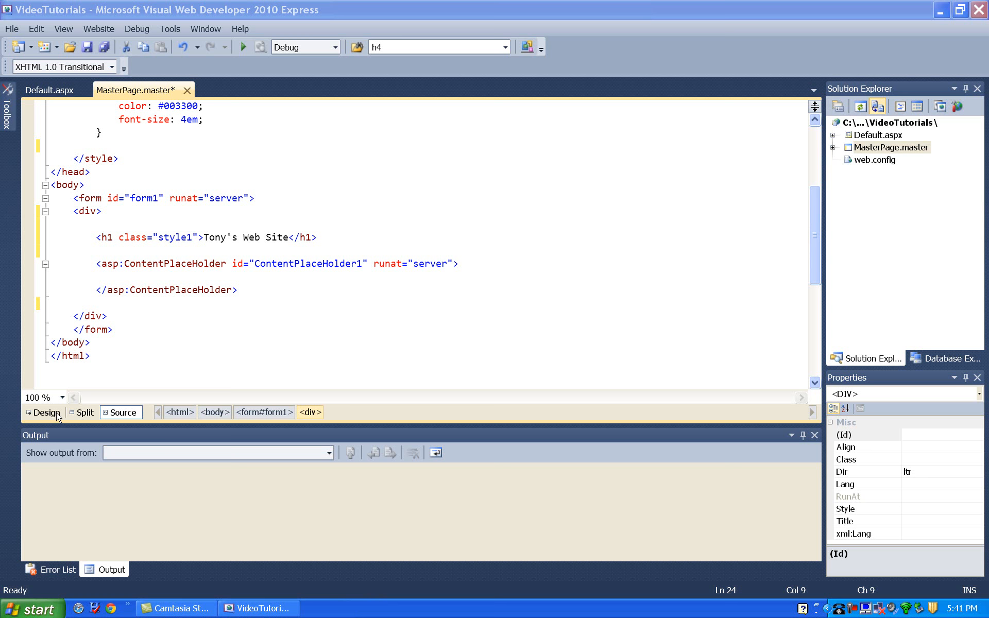
View MasterPage.master in Design view and select the 'Tony's Web Site' heading.
left_click(44, 413)
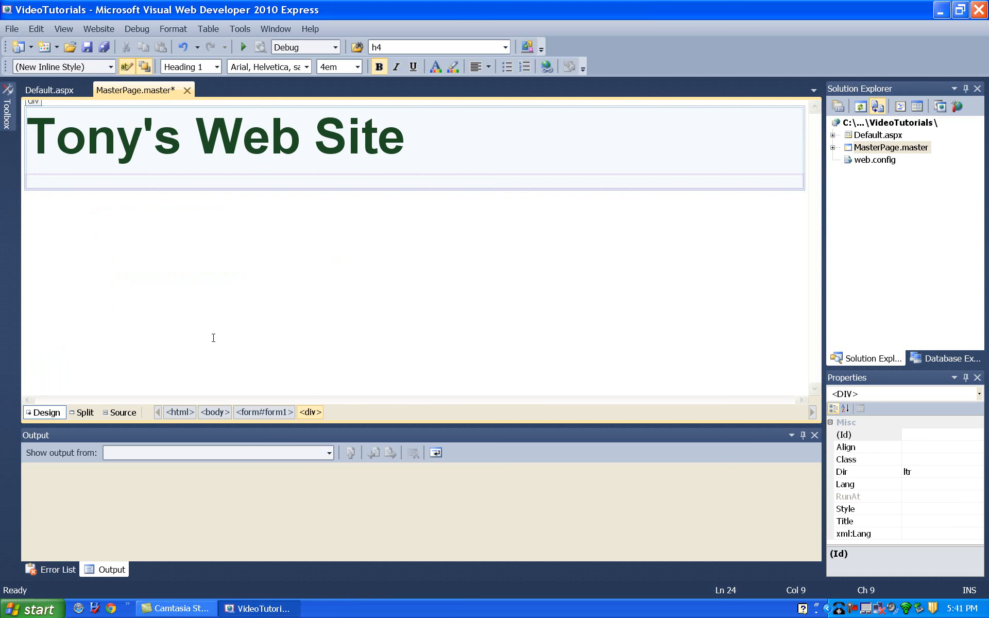
mouse_move(265, 213)
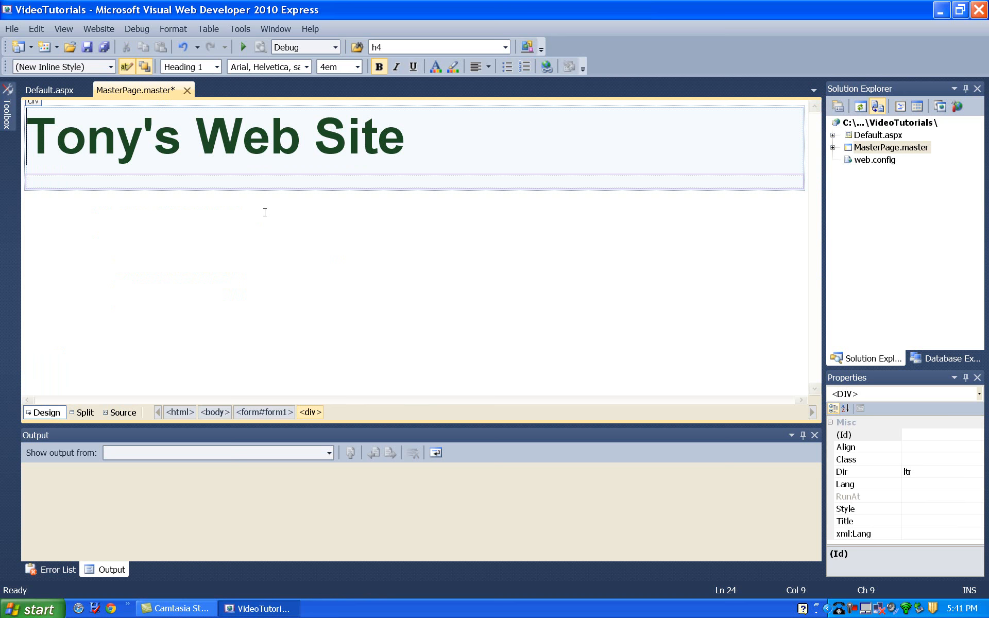
left_click(254, 138)
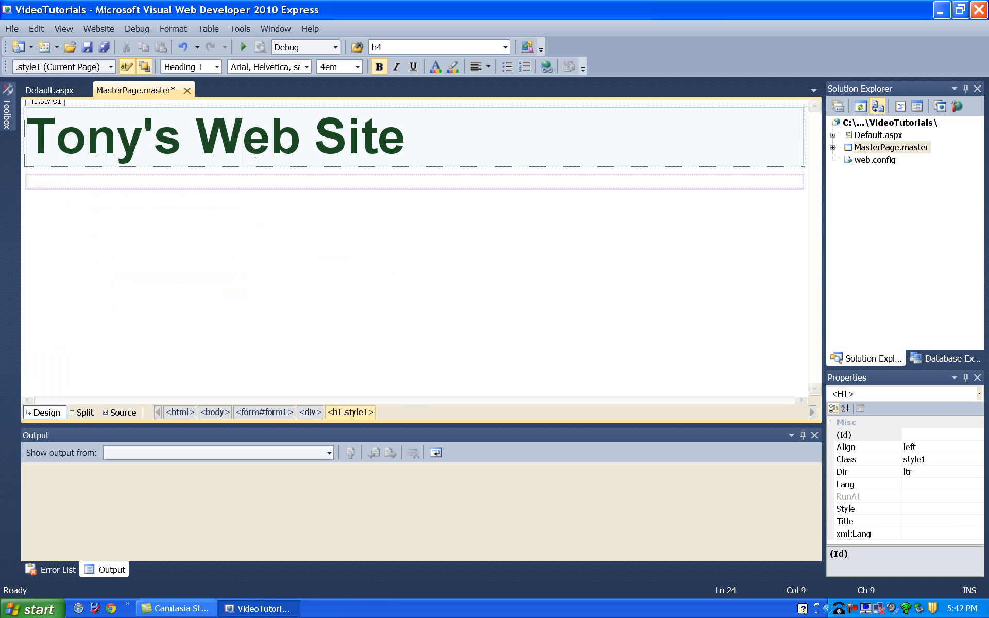
mouse_move(171, 169)
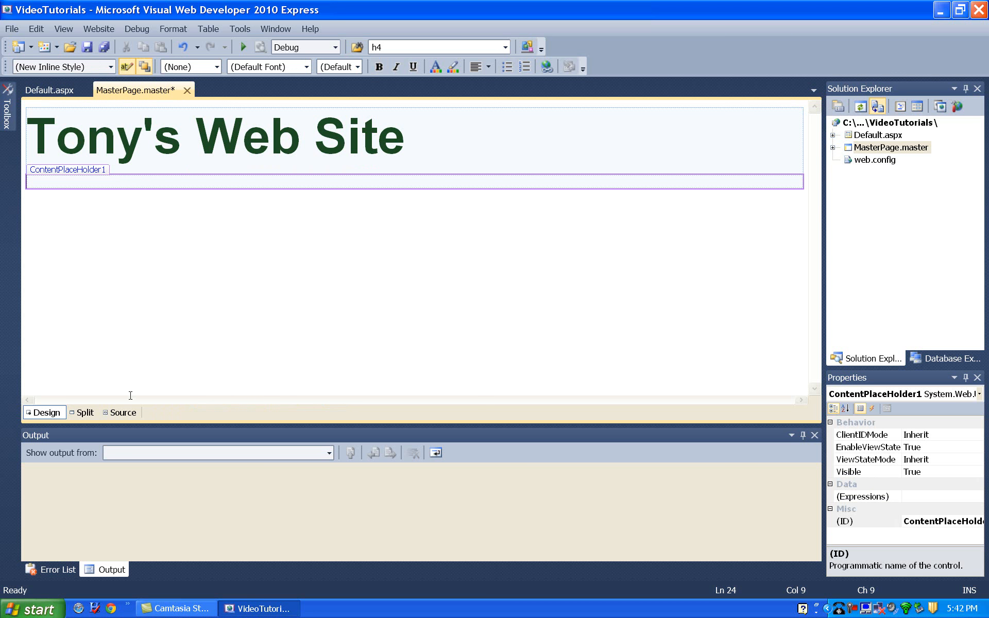
Review the master page markup in Source view, then bring up the Default.aspx content page.
left_click(123, 412)
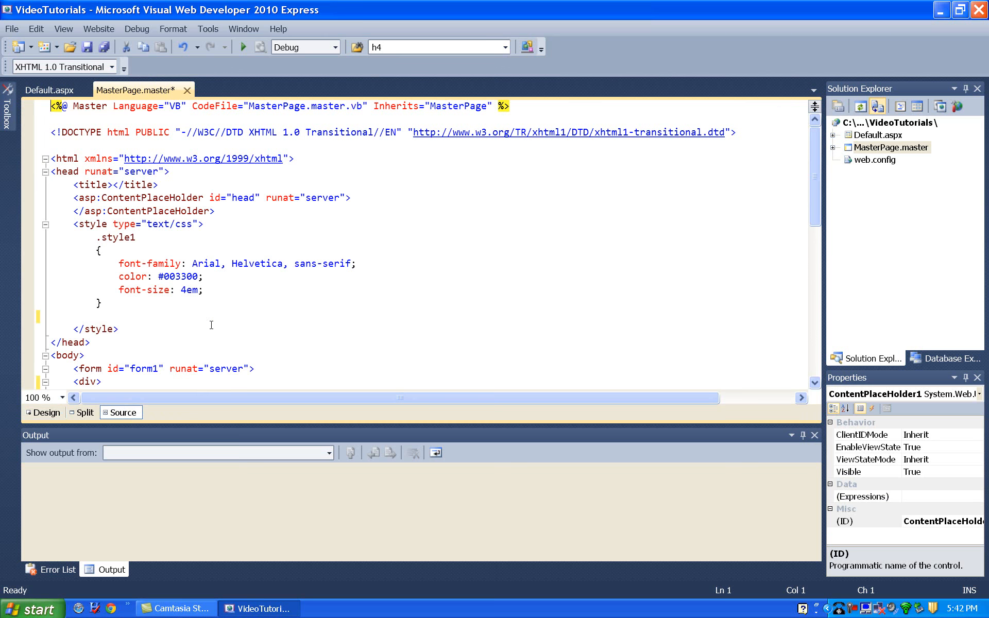
scroll("down", 3)
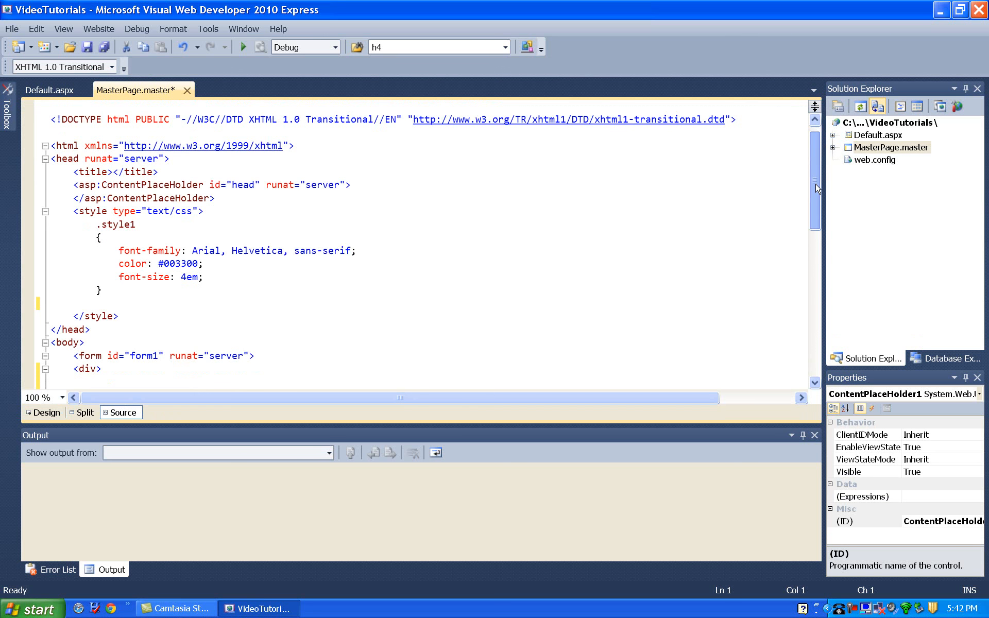
scroll("down", 3)
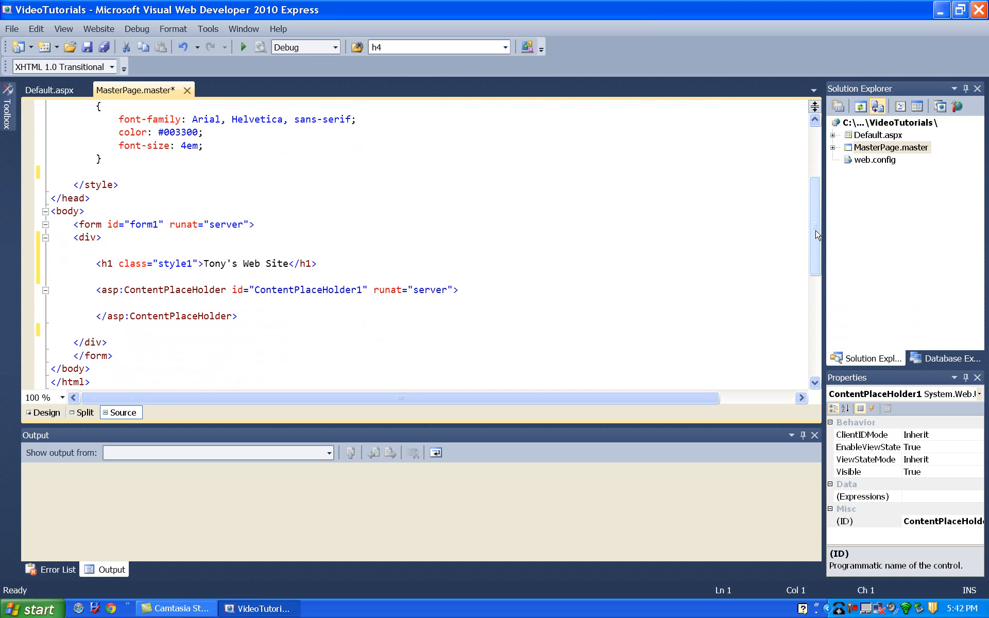
mouse_move(904, 151)
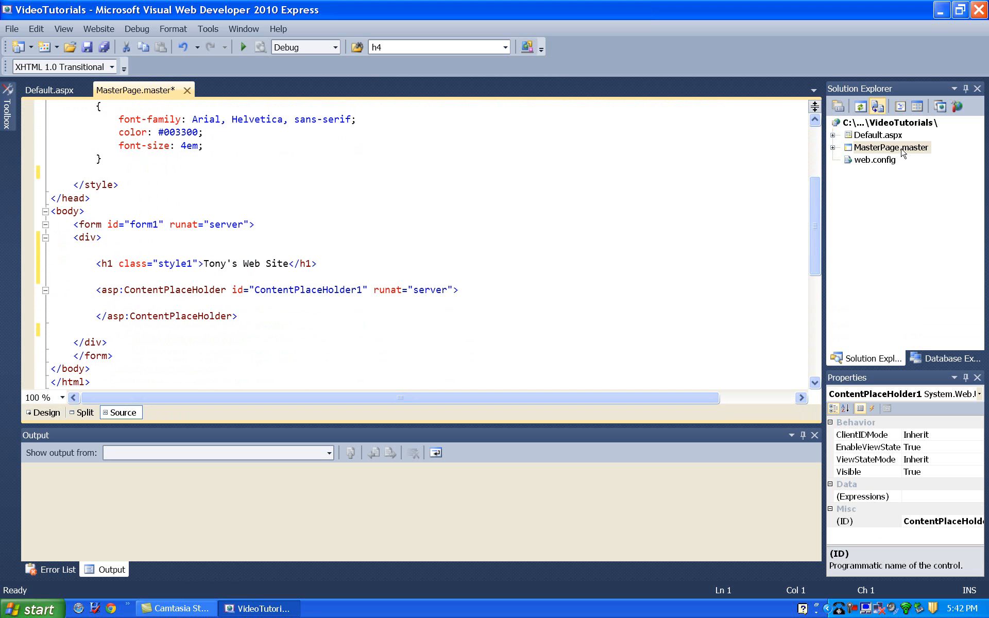
mouse_move(662, 241)
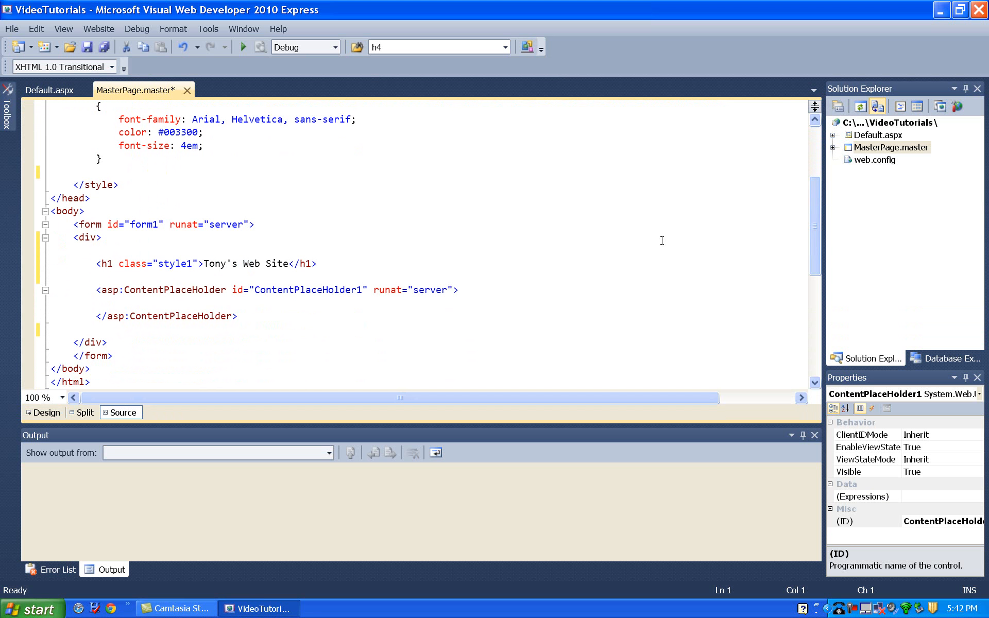
mouse_move(262, 314)
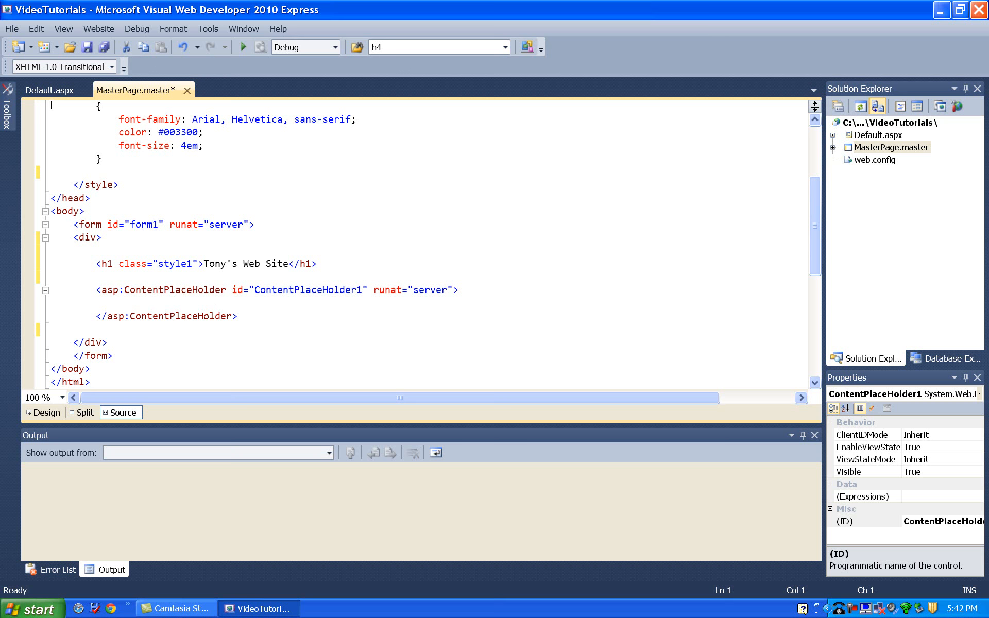
left_click(49, 89)
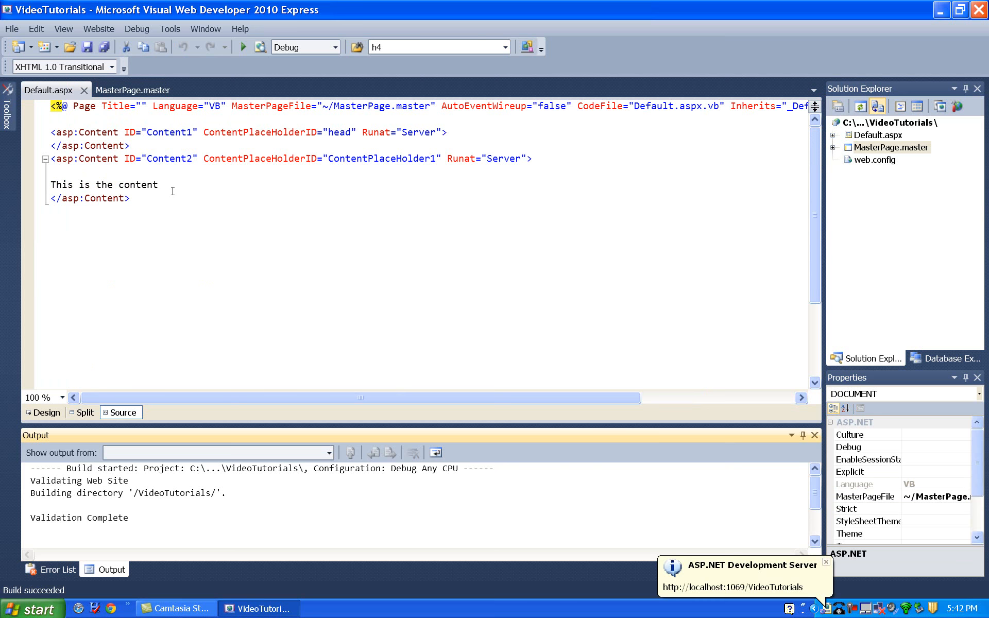
left_click(240, 45)
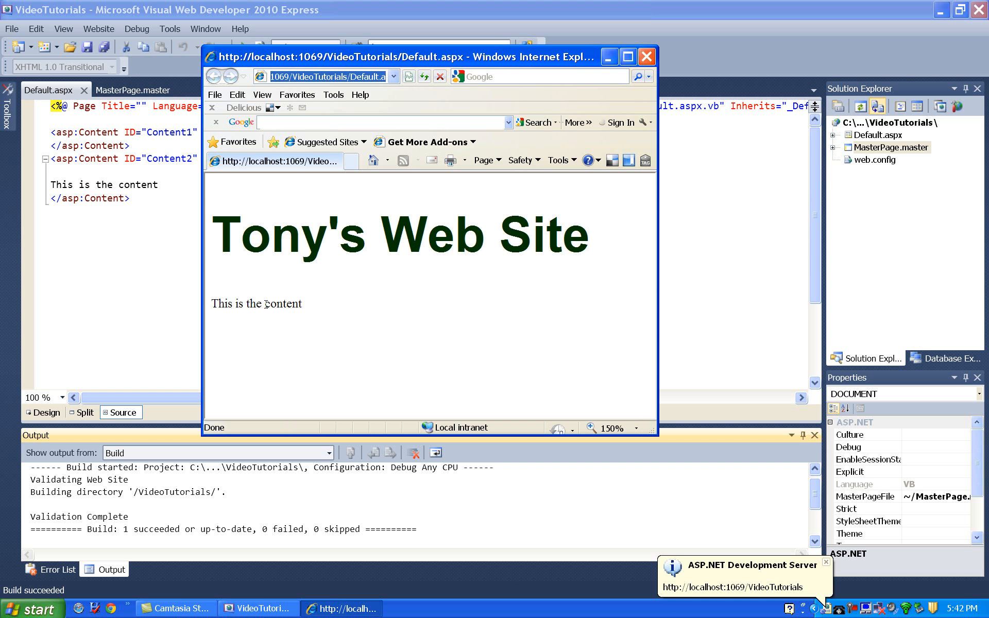
mouse_move(629, 62)
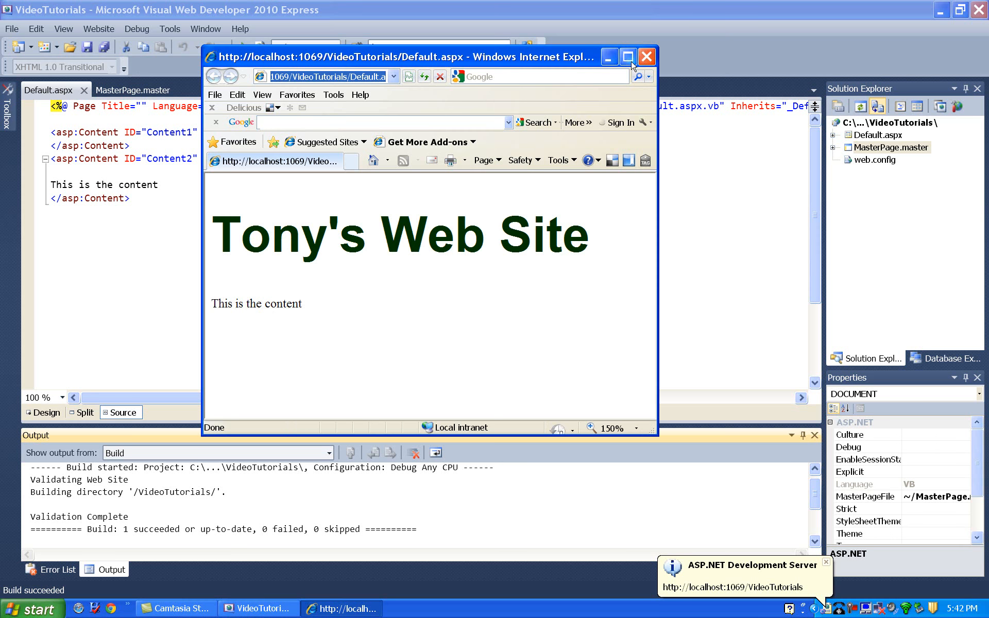
left_click(629, 57)
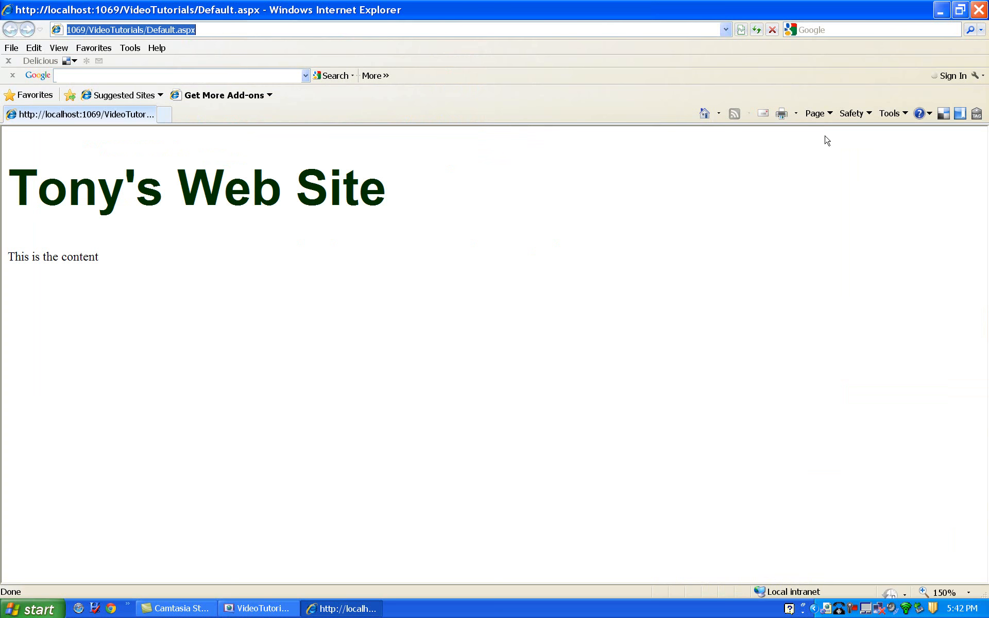
left_click(263, 608)
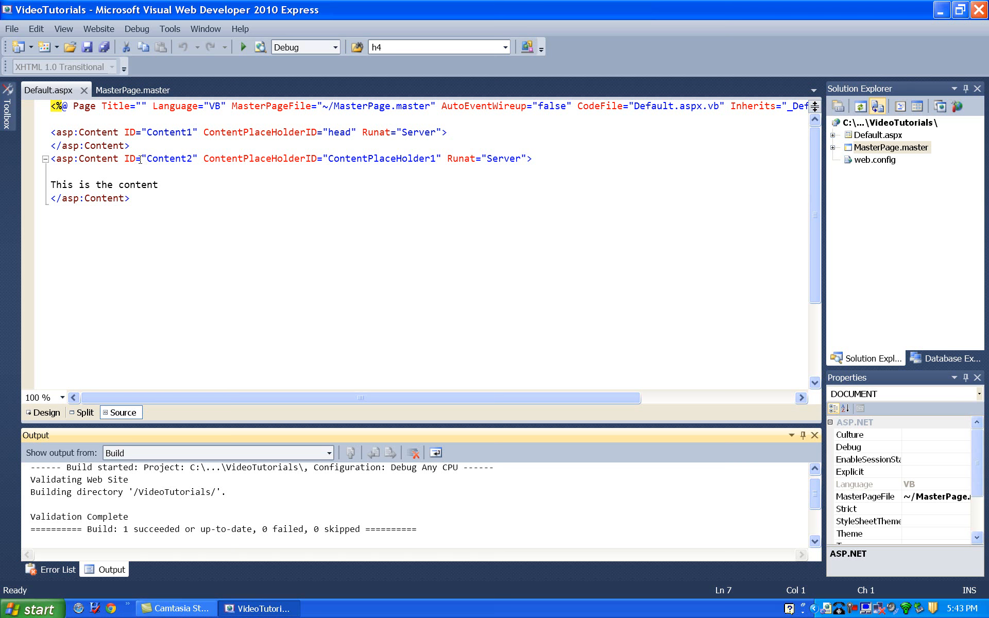
Select ContentPlaceHolder1 in Design view, then edit the markup so the div wraps only the heading.
left_click(131, 90)
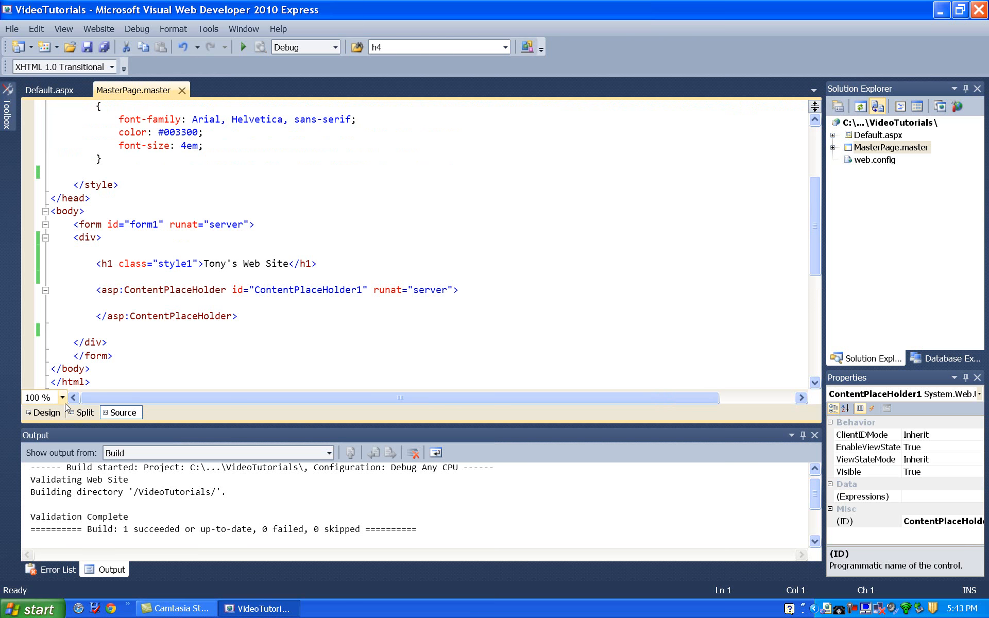
left_click(46, 412)
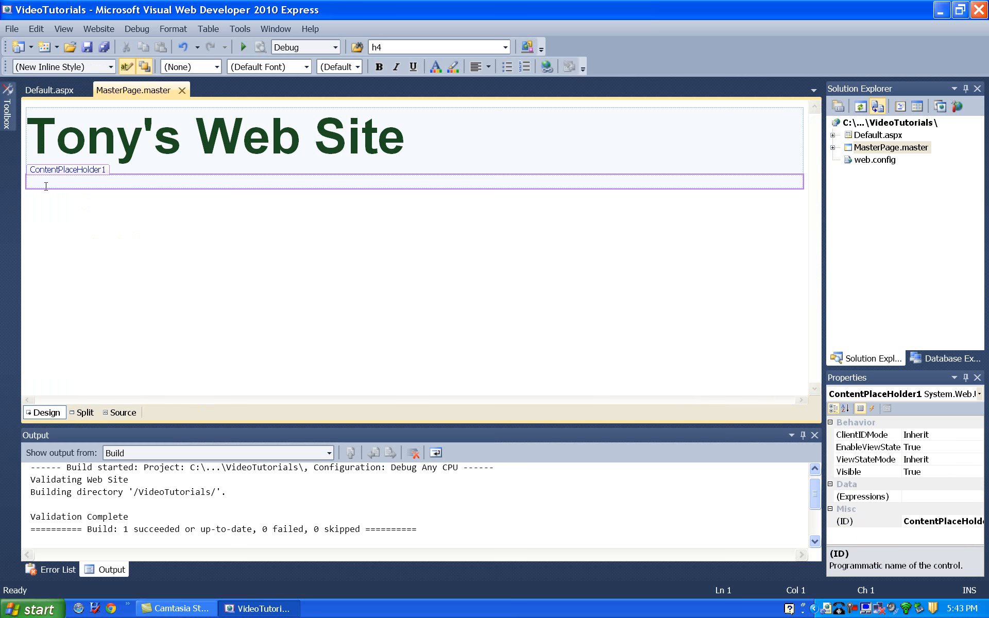
left_click(45, 186)
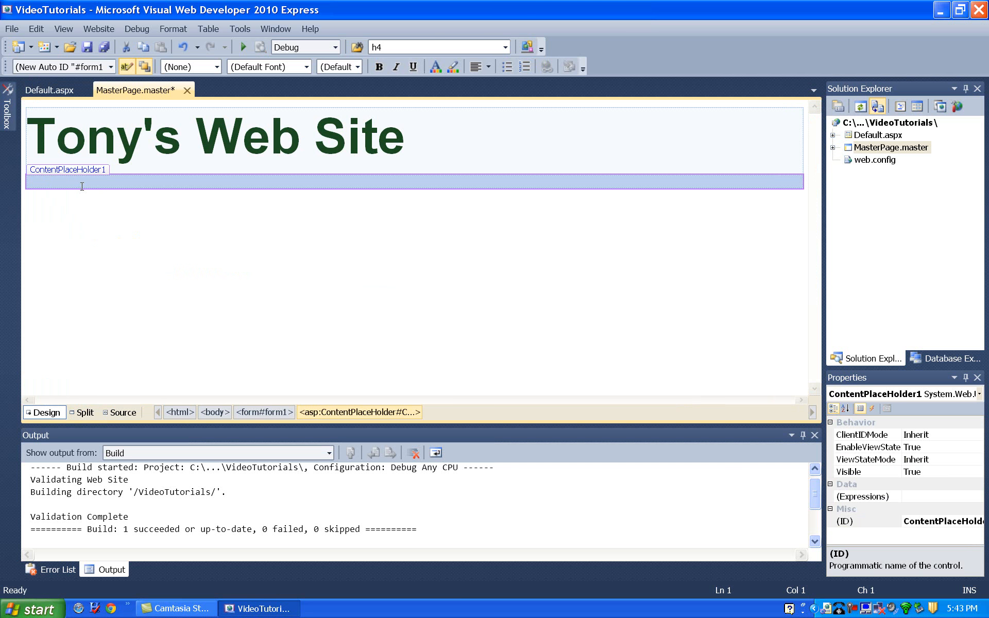
mouse_move(121, 369)
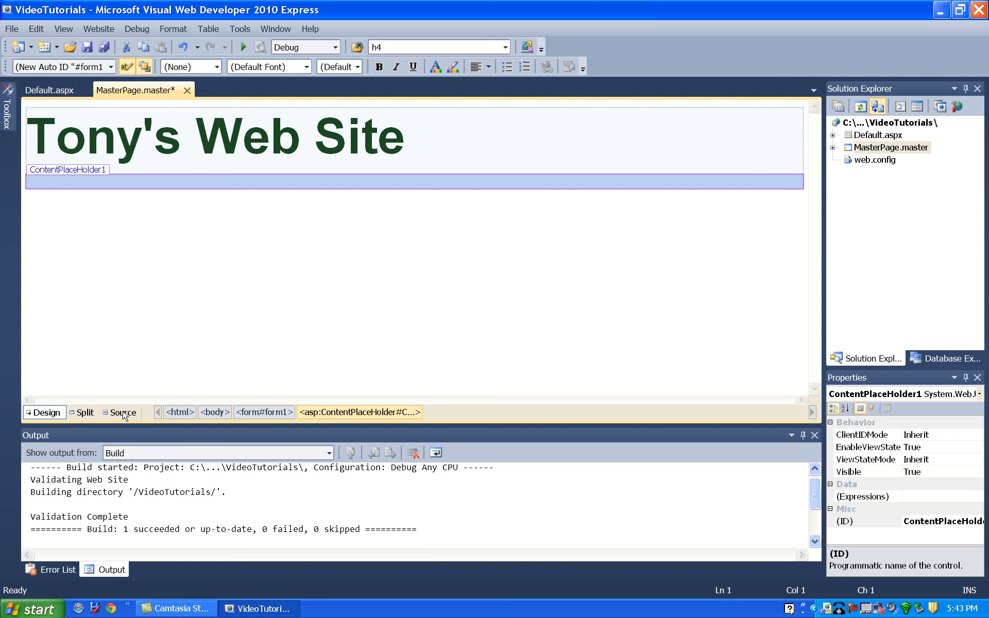
left_click(122, 412)
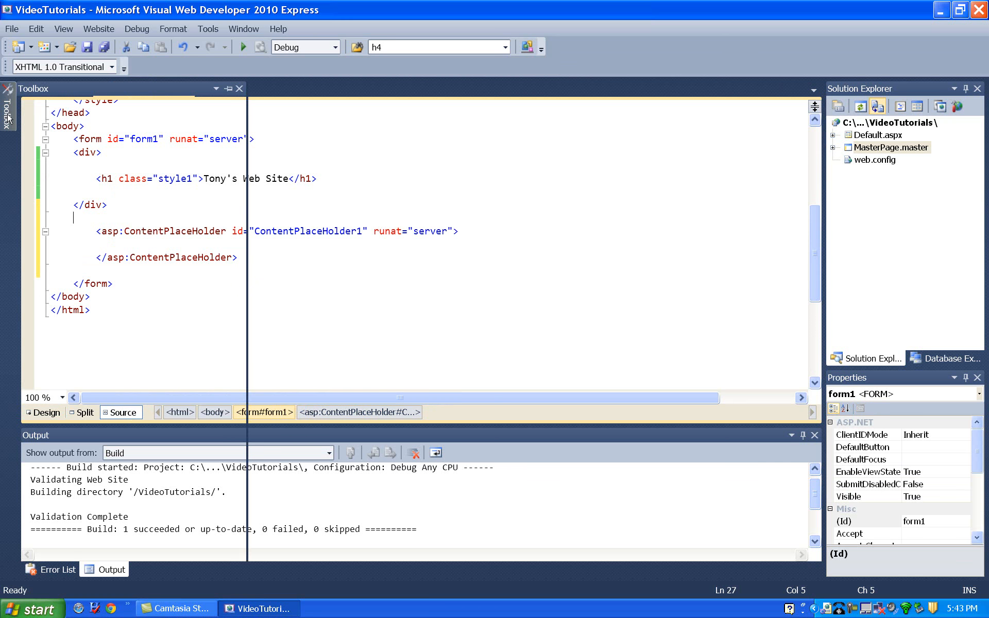
Insert a Panel from the Toolbox below the heading div and nest ContentPlaceHolder1 inside it.
left_click(8, 107)
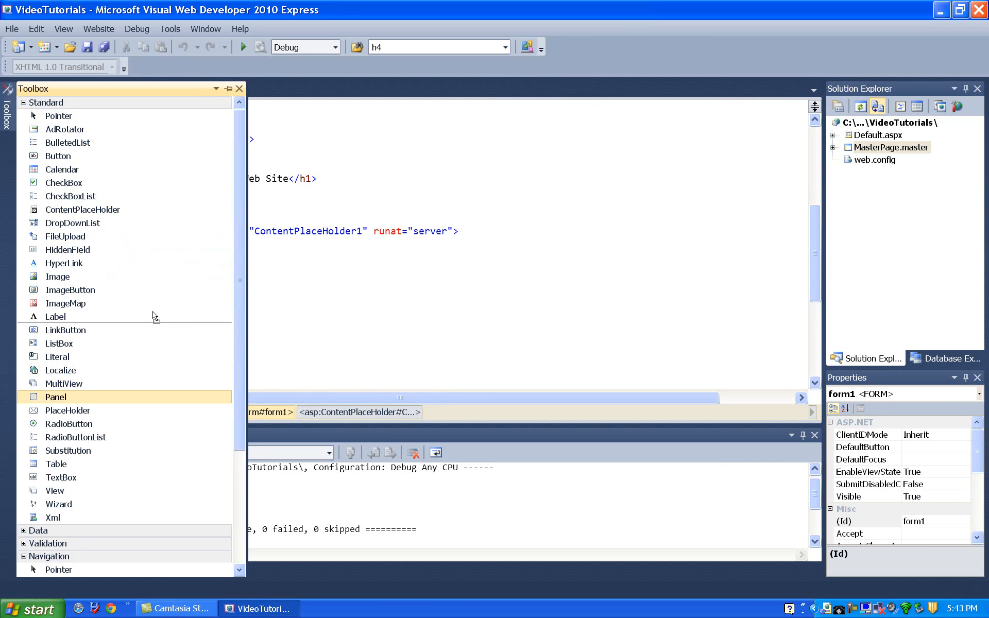
left_click_drag(56, 397, 183, 224)
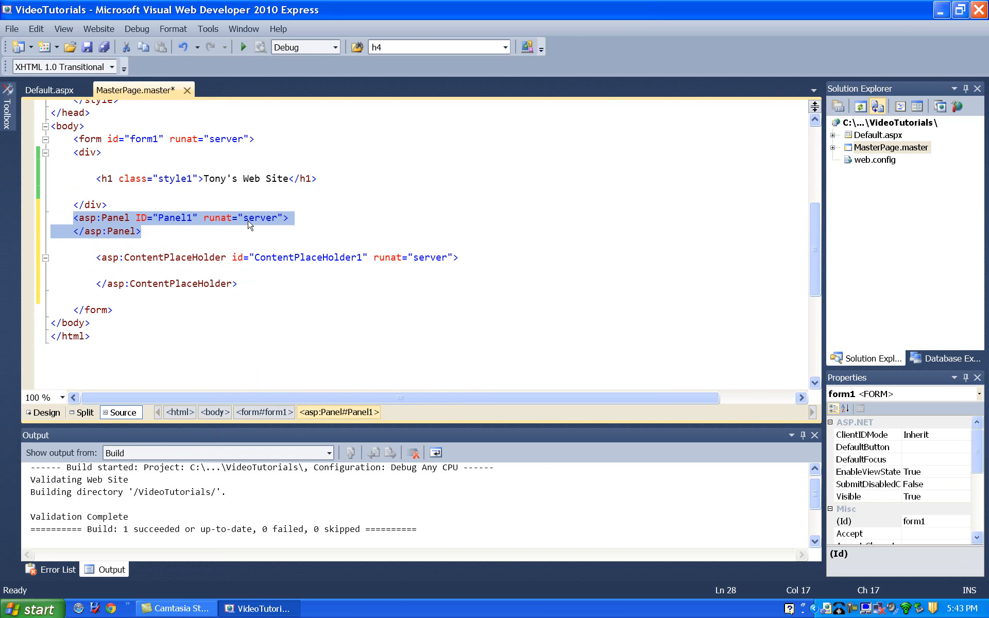
left_click(301, 219)
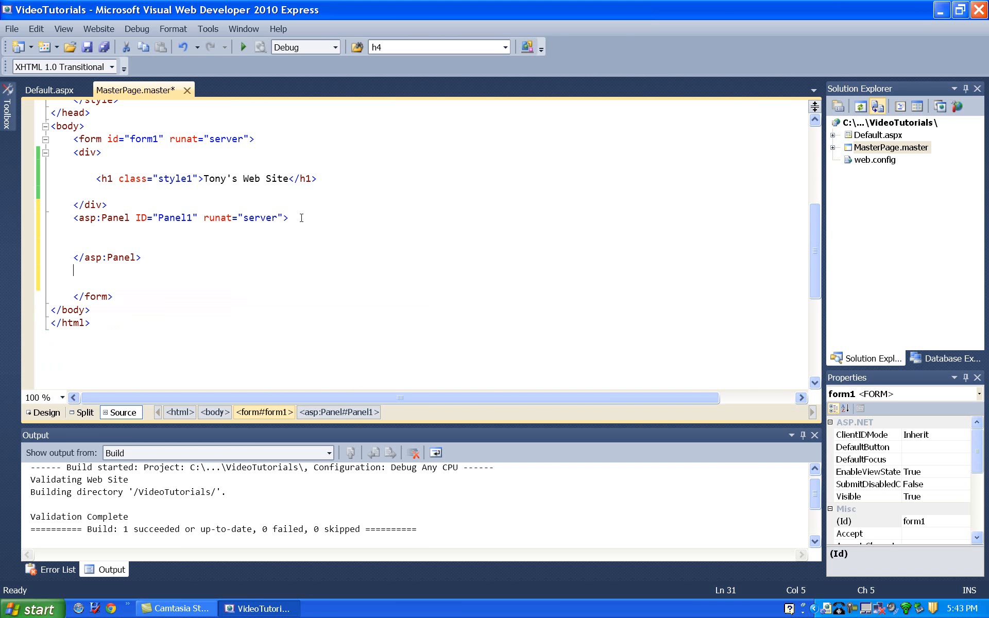
type("<asp:ContentPlaceHolder id=\"ContentPlaceHolder1\" runat=\"server\">")
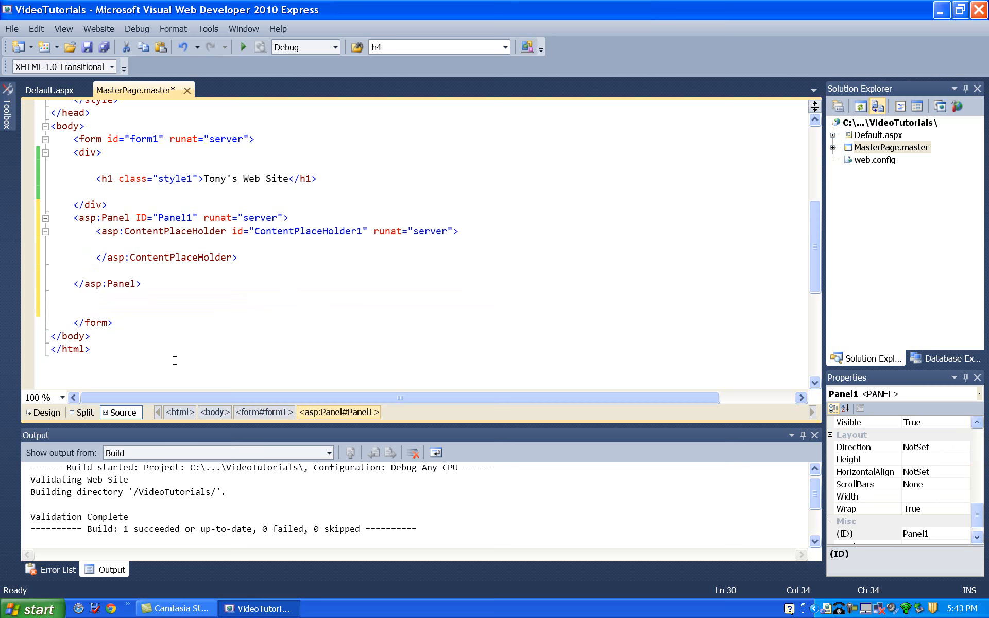
In Design view, select Panel1 wrapping ContentPlaceHolder1 beneath the heading.
left_click(43, 412)
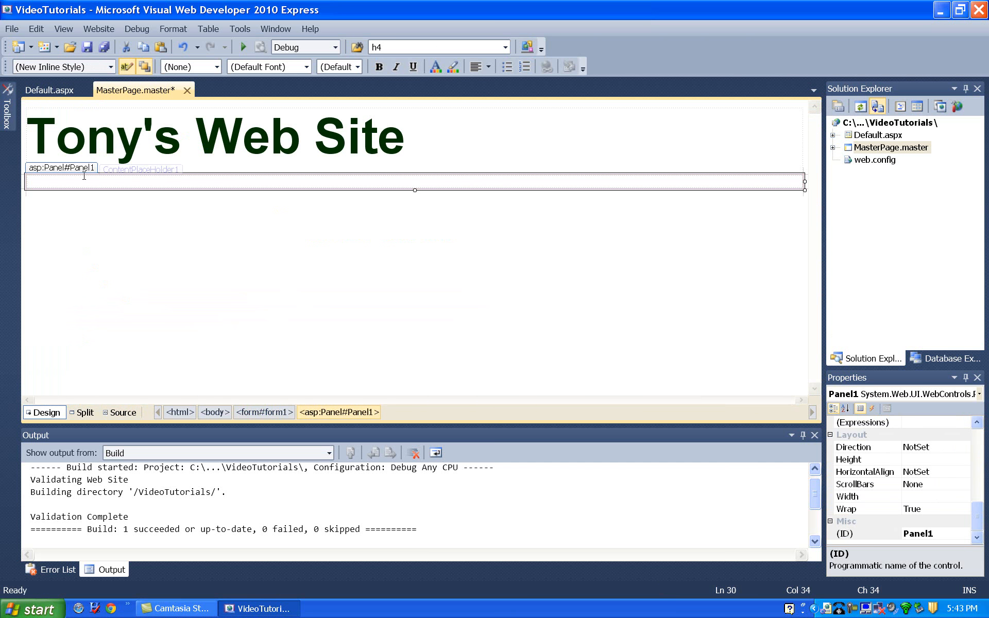
left_click(140, 169)
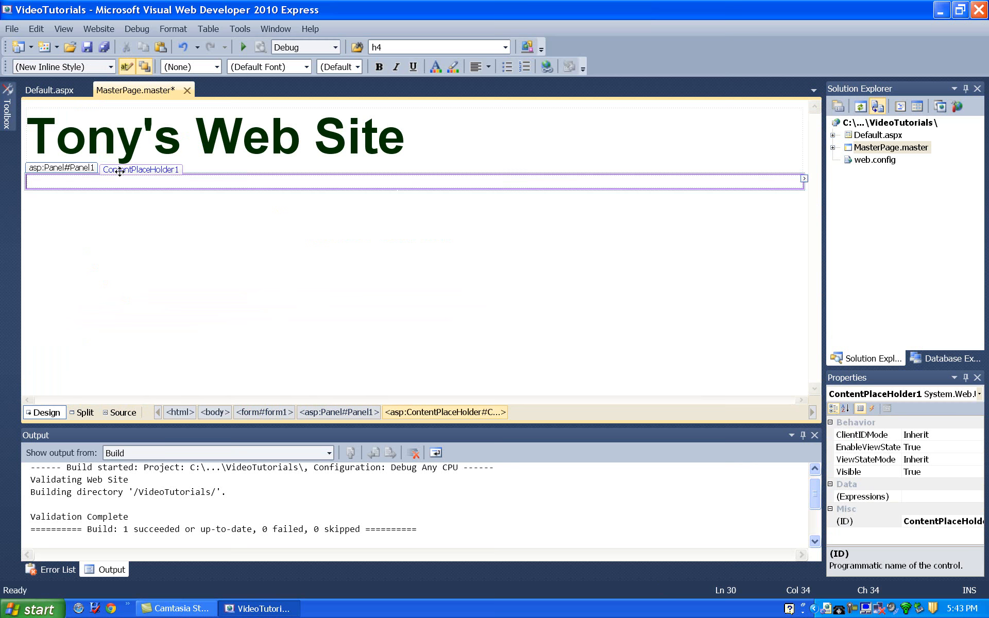
left_click(60, 168)
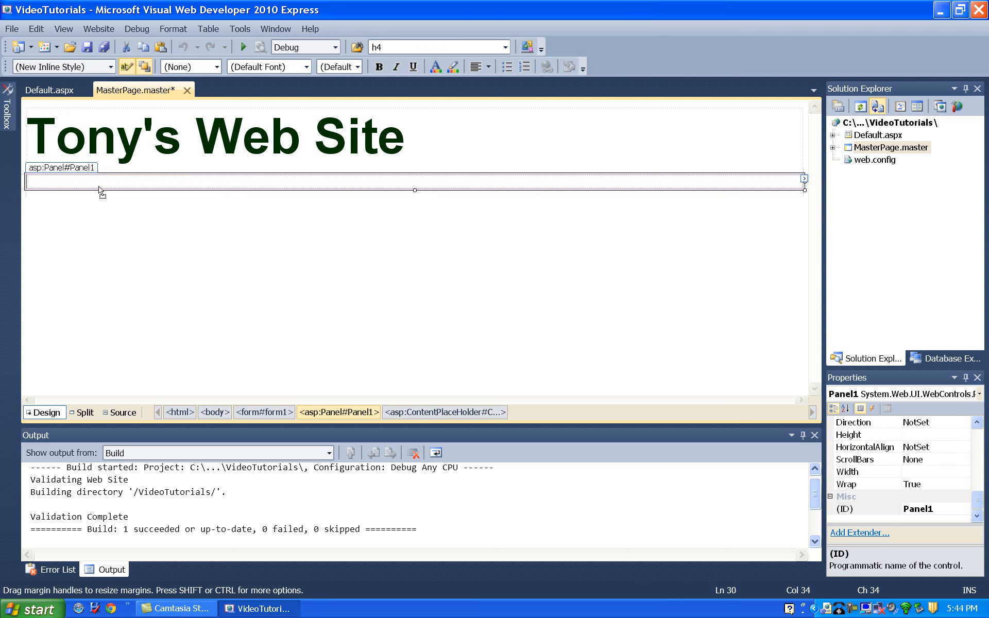
left_click(414, 177)
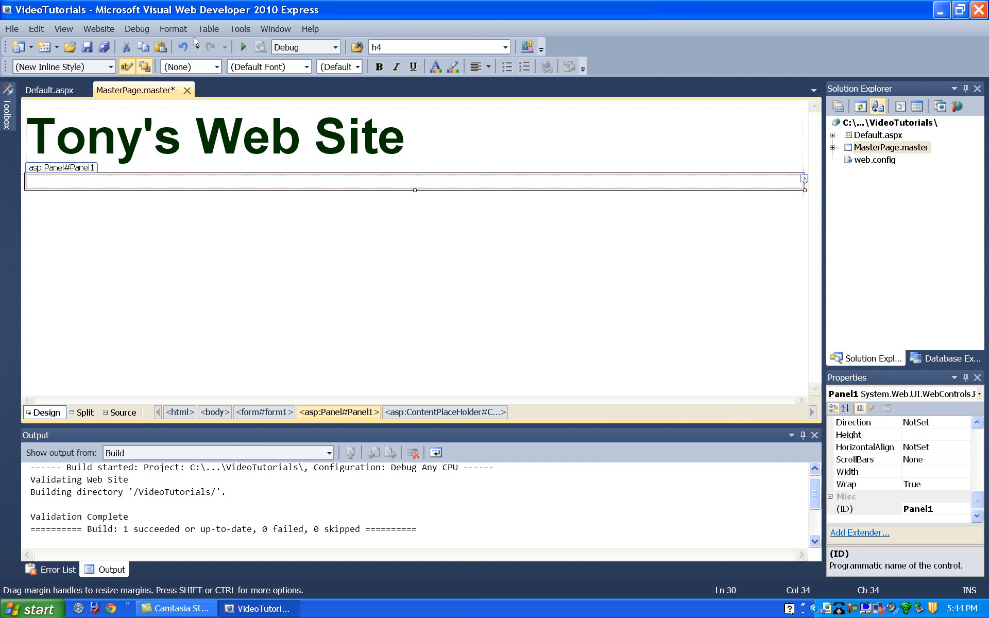
Set Panel1 to absolute positioning via Format > Set Position, move it down and right, and show Default.aspx.
left_click(173, 29)
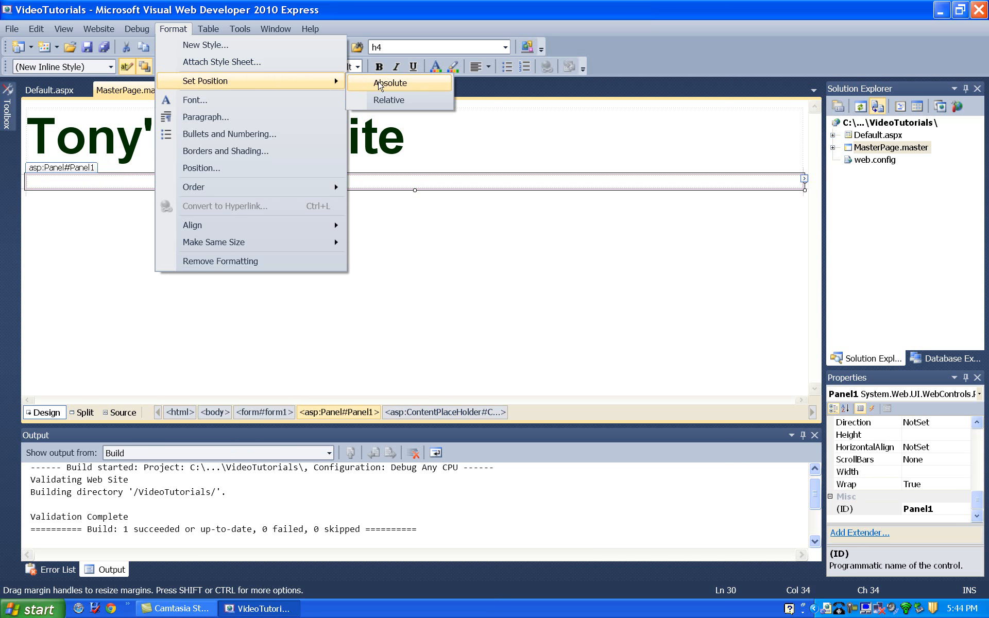
left_click(390, 83)
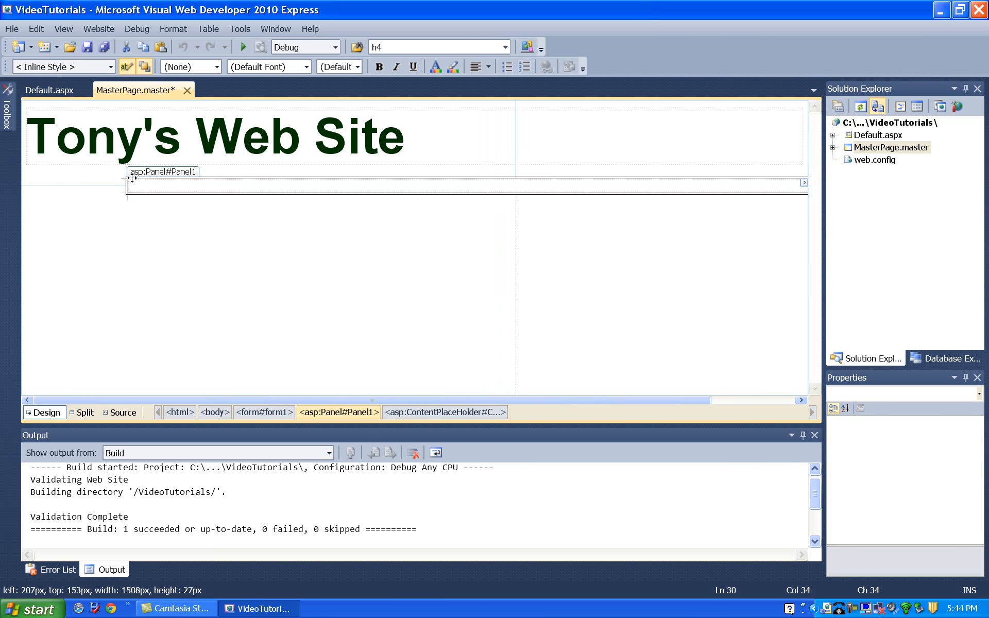
left_click(163, 172)
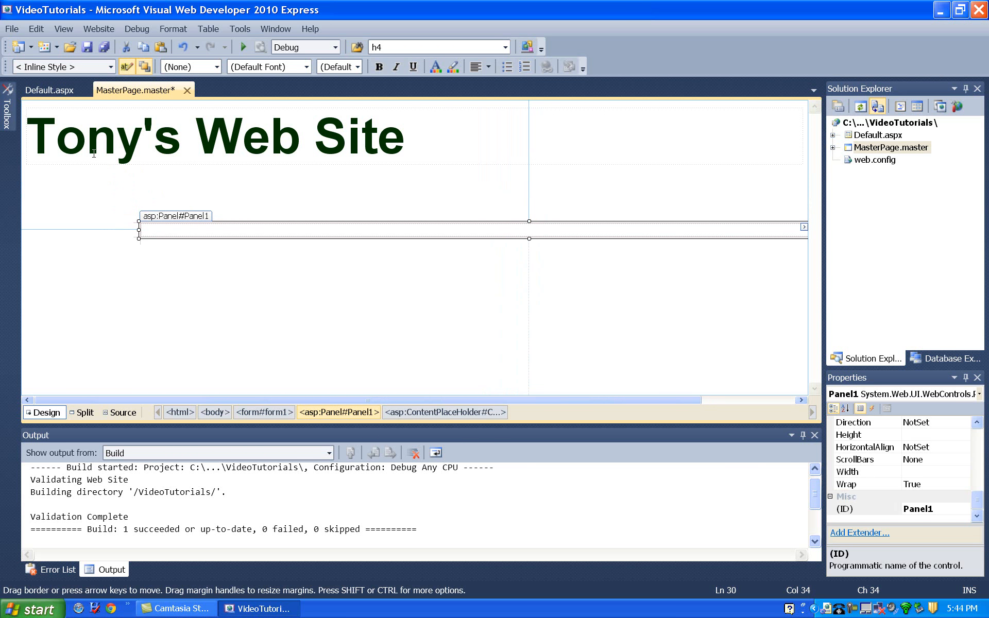
left_click(46, 90)
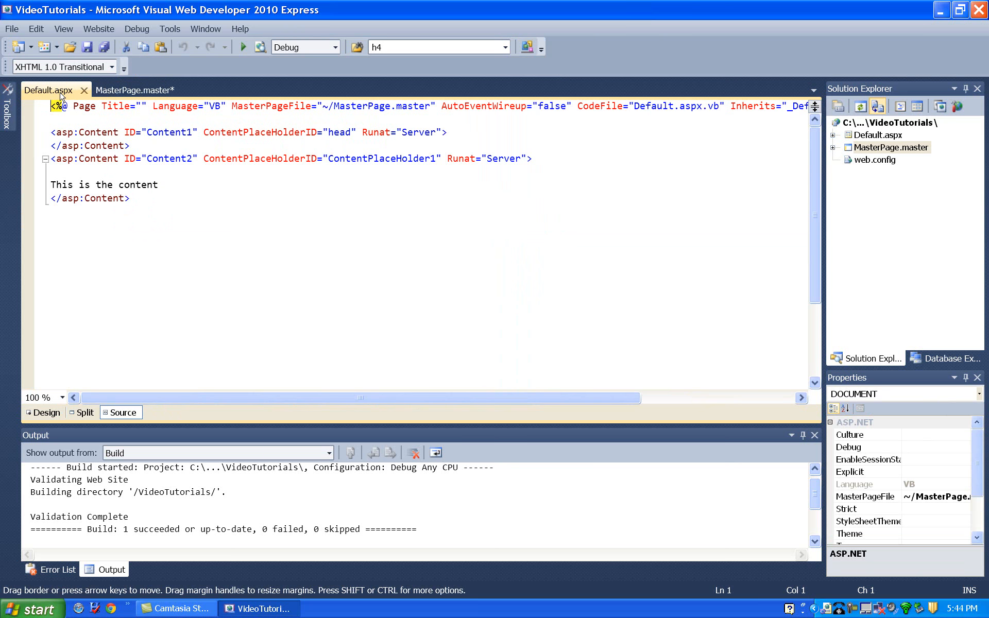
Preview Default.aspx in Internet Explorer with the content lower and further right, then close the browser.
left_click(237, 47)
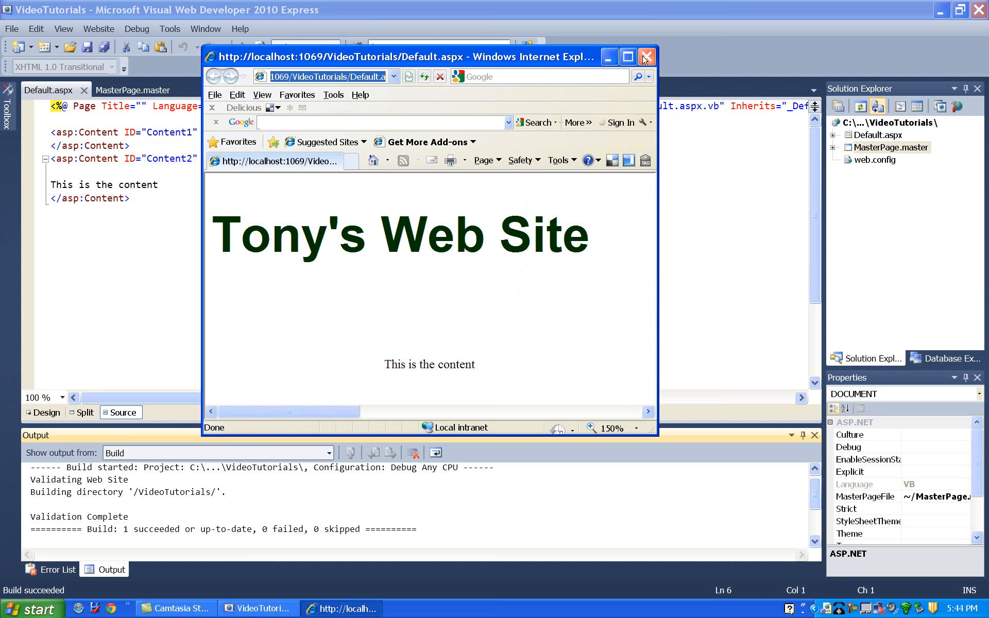
left_click(646, 56)
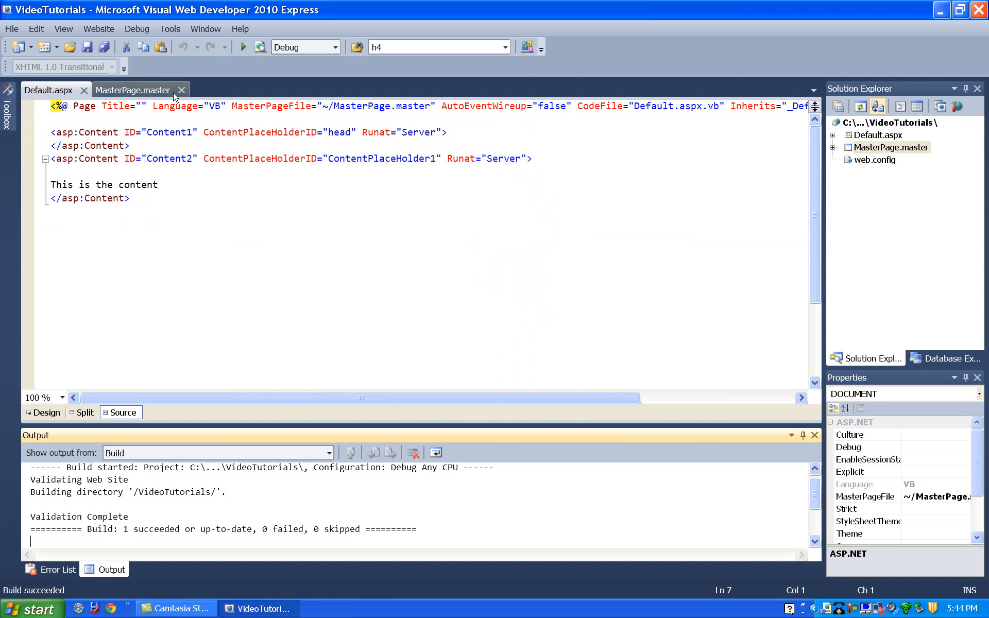
Check MasterPage.master's markup for Panel1 at left 232px, top 239px, and review Format > Set Position.
left_click(43, 413)
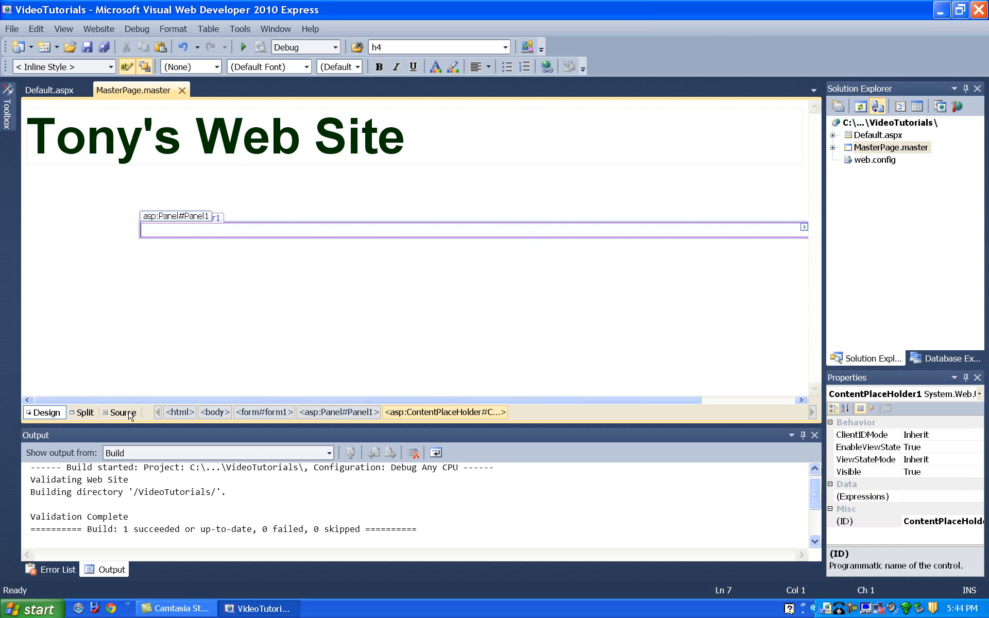
left_click(122, 412)
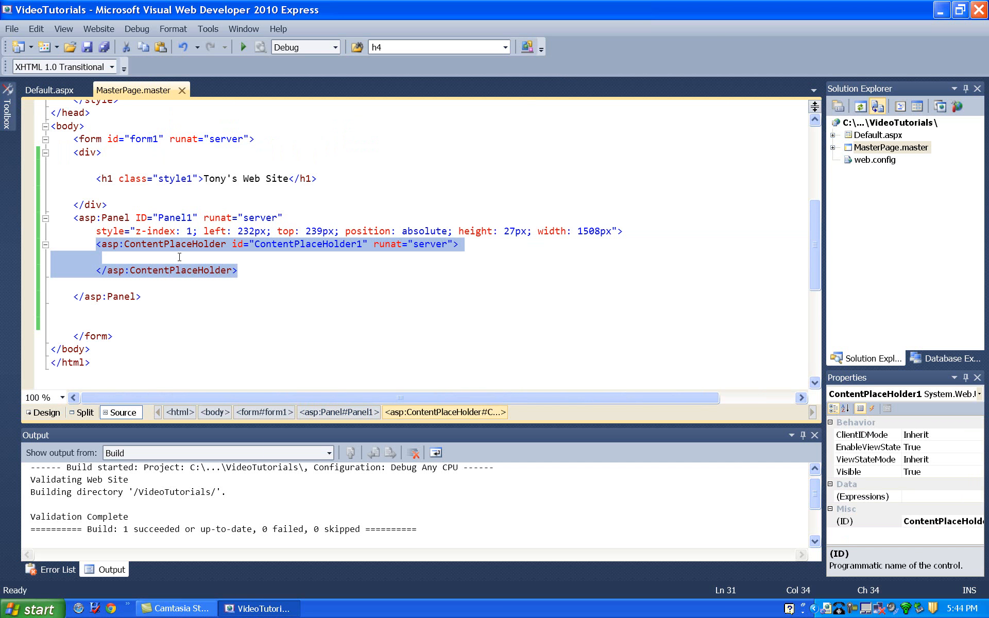
mouse_move(165, 249)
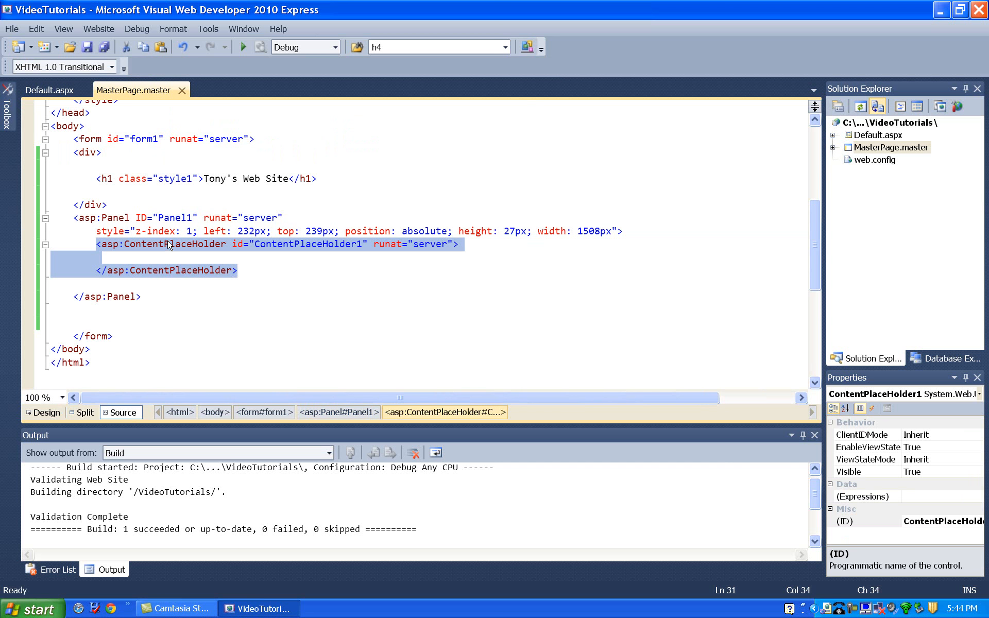
left_click(46, 413)
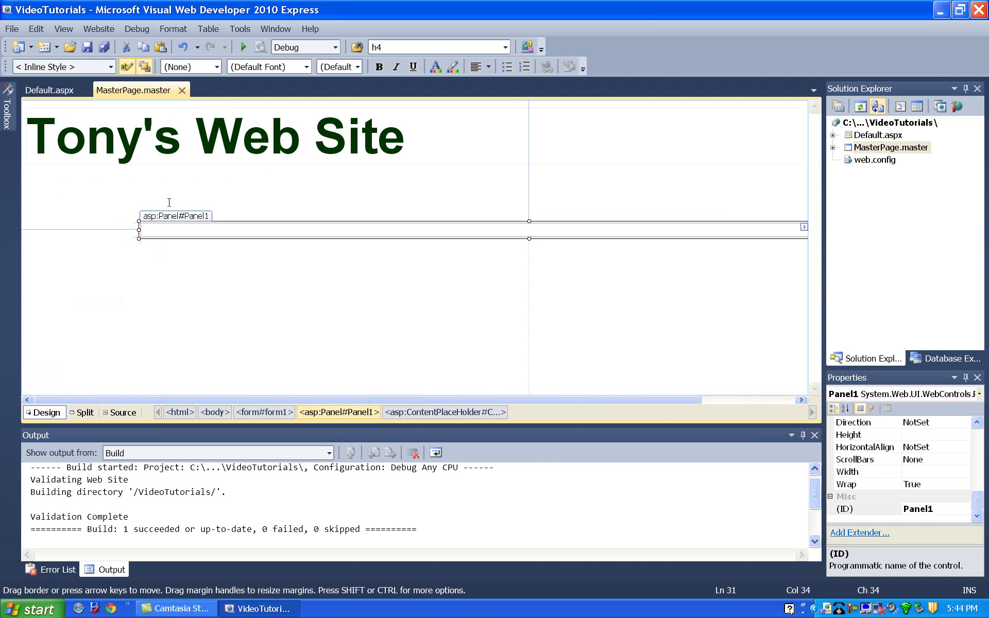
left_click(173, 29)
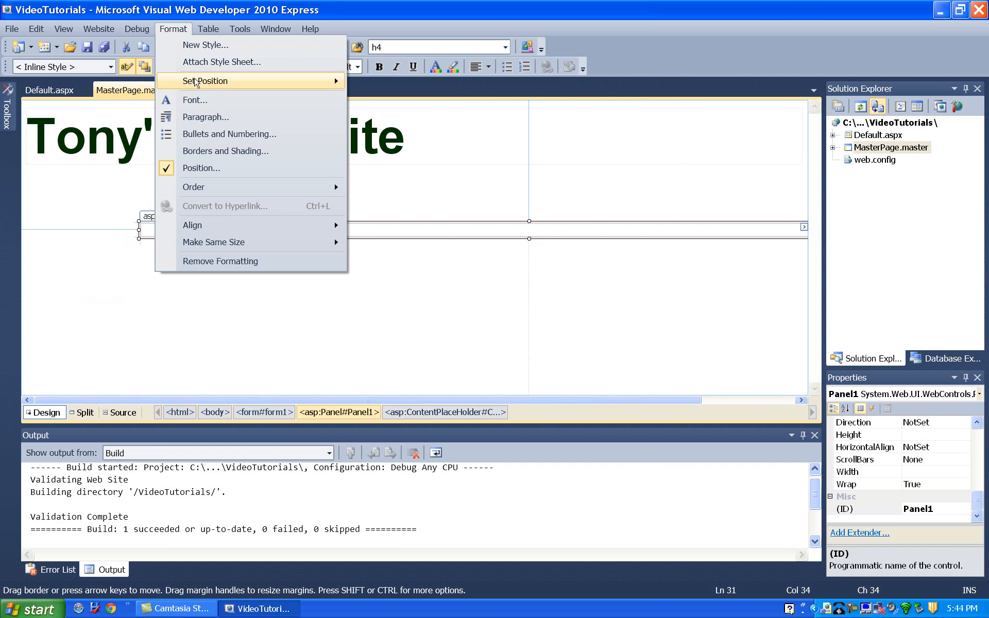
mouse_move(204, 81)
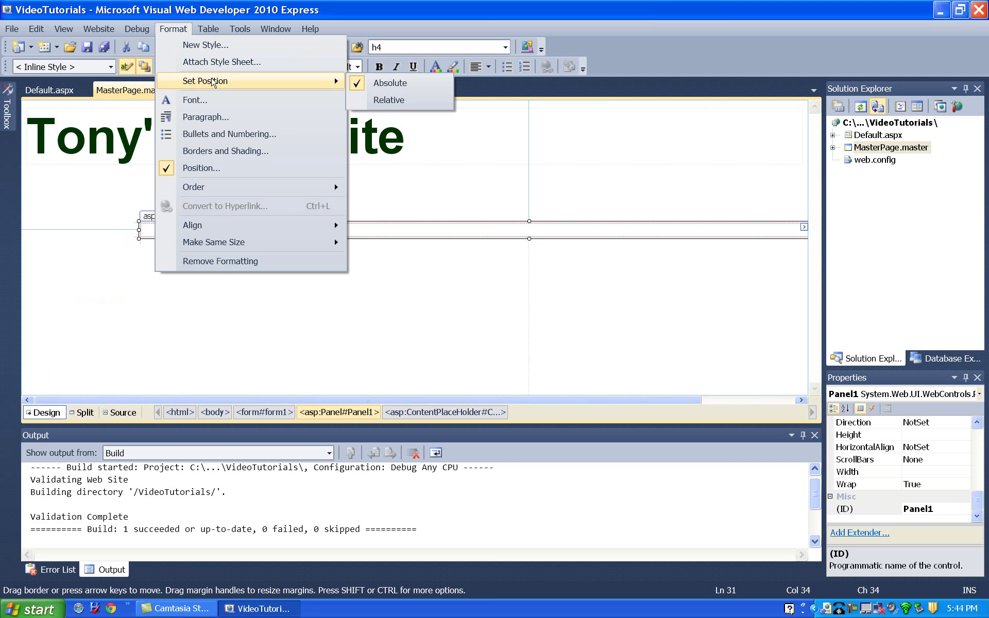